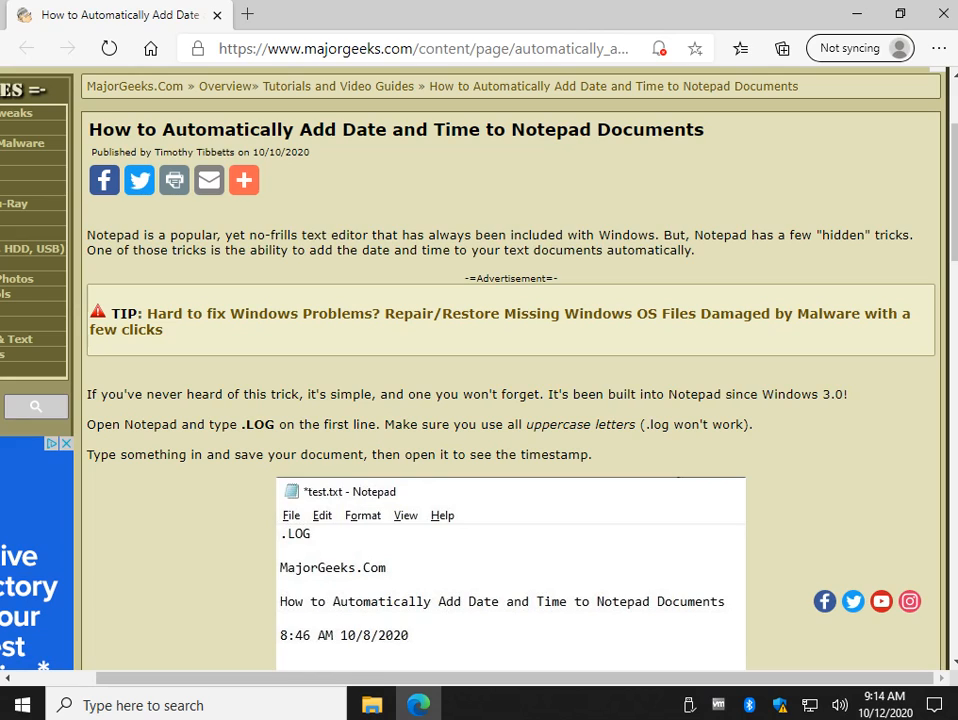
{"action": "mouse_move", "coordinate": [469, 419]}
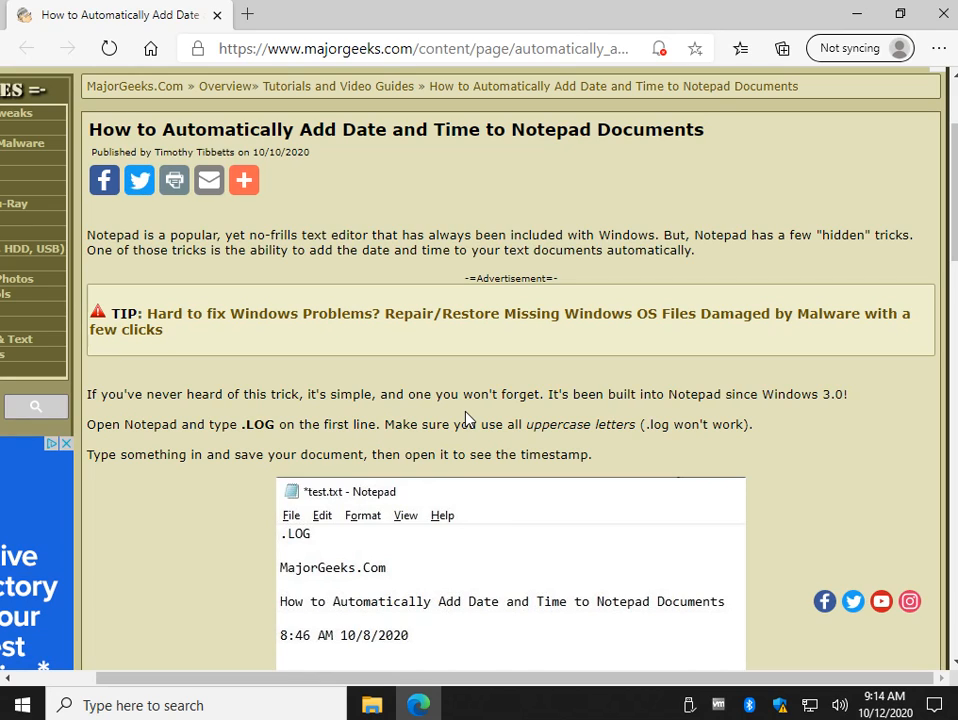
{"action": "mouse_move", "coordinate": [478, 214]}
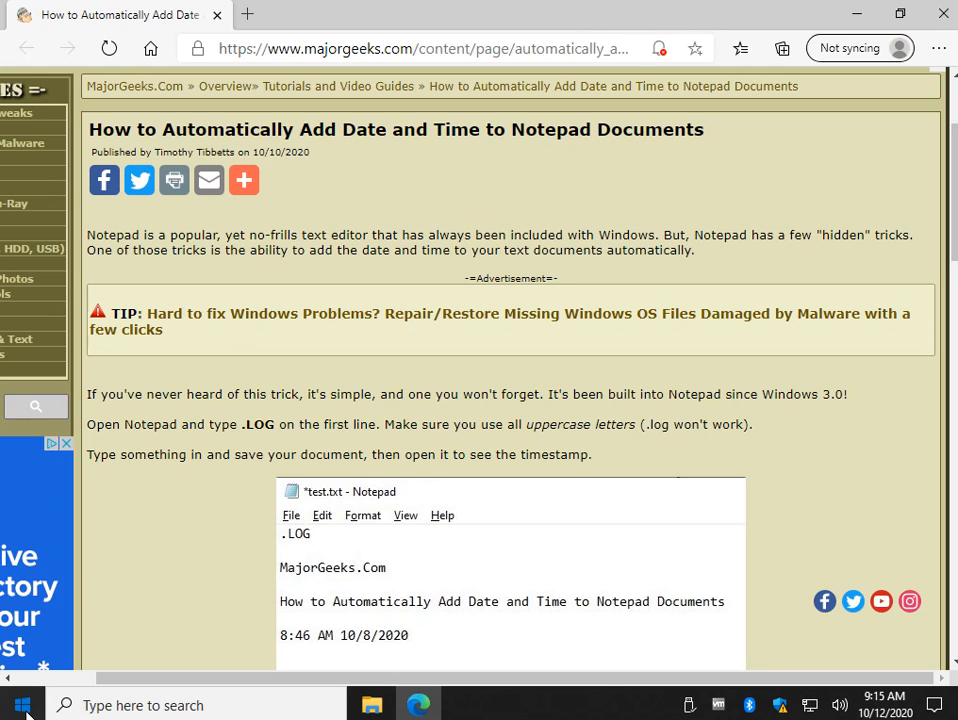
Launch Notepad from Windows Accessories in the Start menu's all-apps list.
{"action": "left_click", "coordinate": [22, 705]}
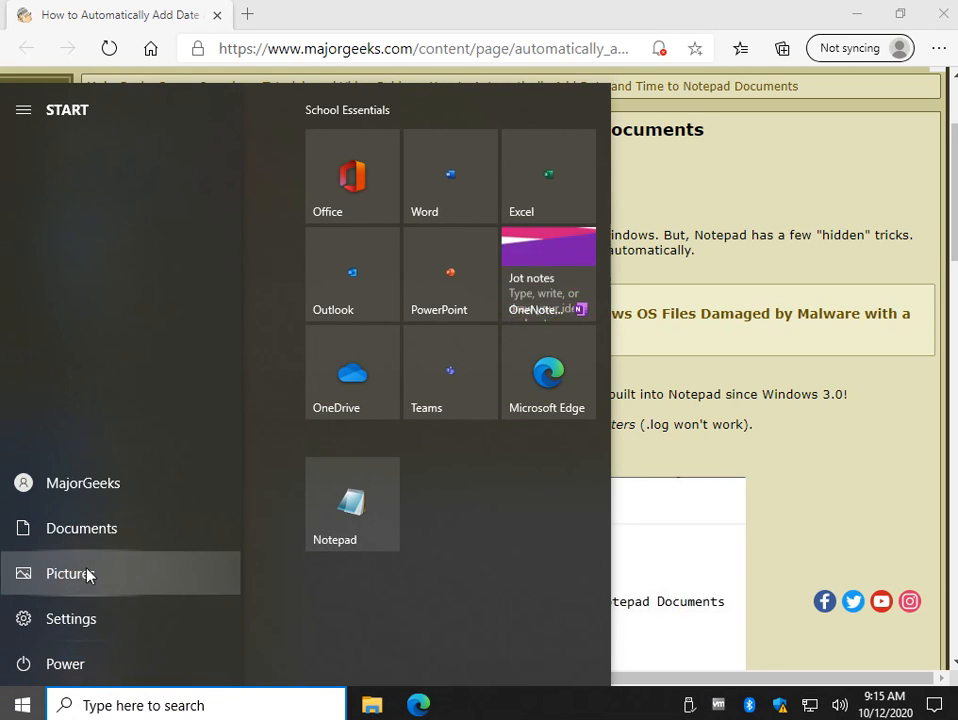
{"action": "left_click", "coordinate": [24, 110]}
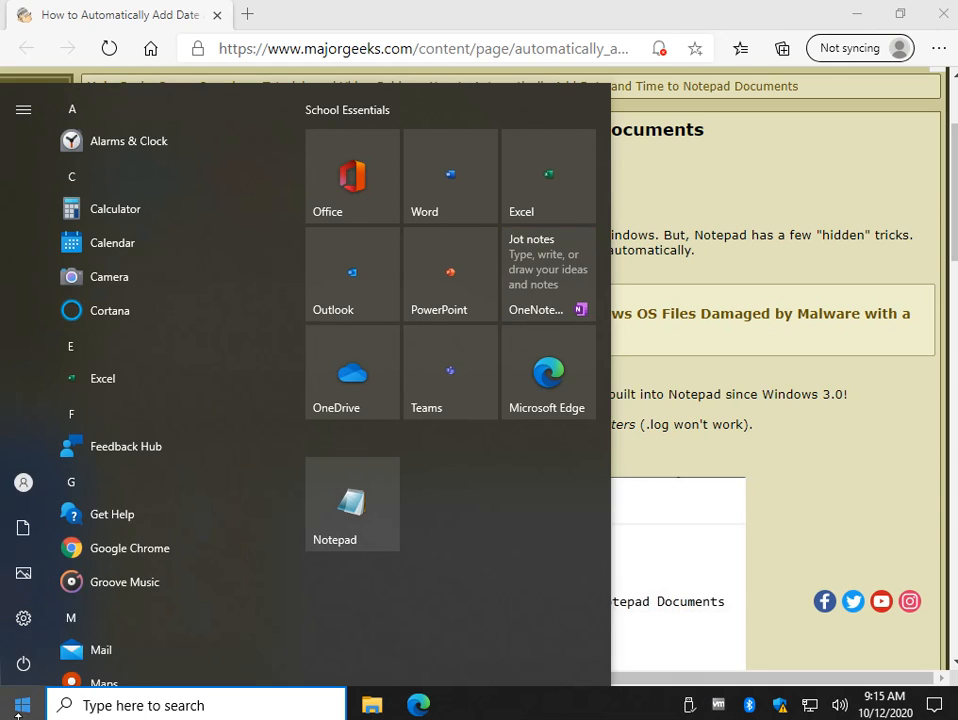
{"action": "scroll", "scroll_direction": "down", "scroll_amount": 3}
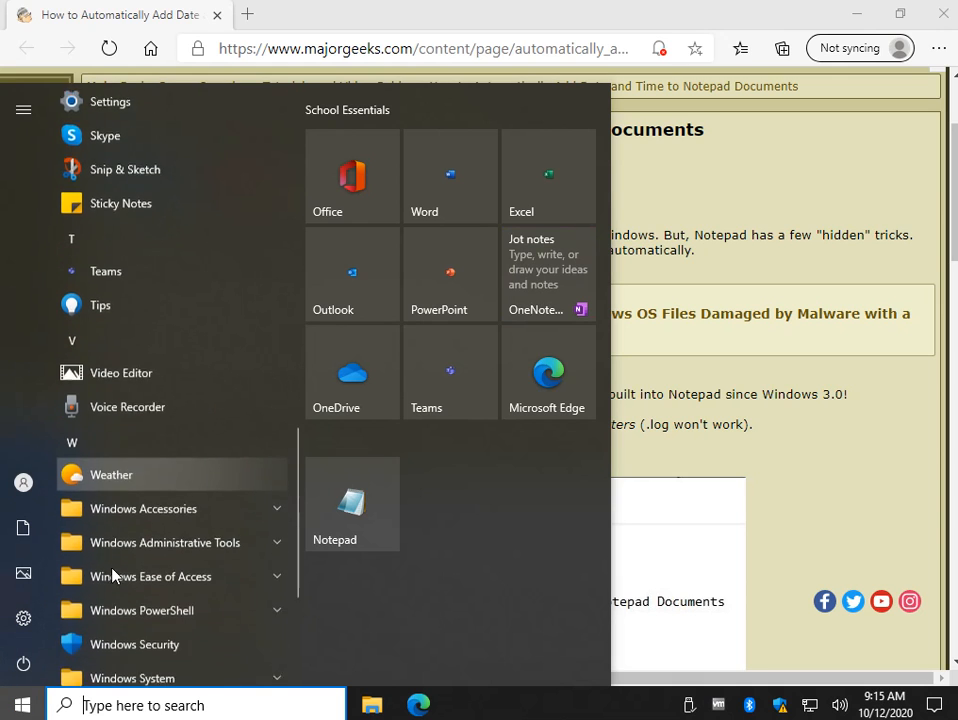
{"action": "left_click", "coordinate": [143, 508]}
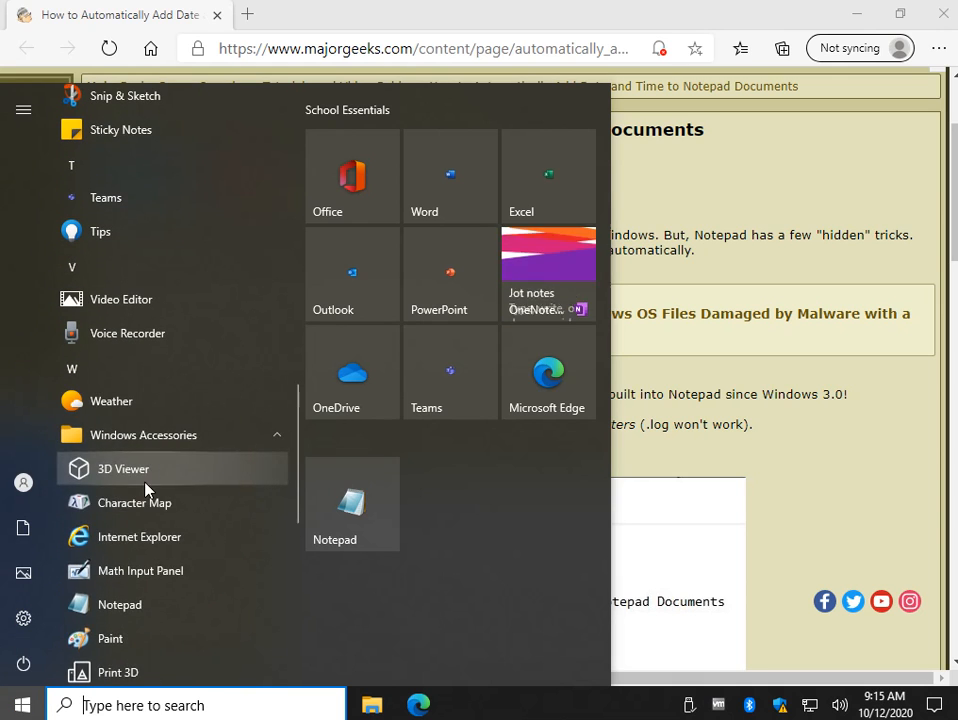
{"action": "scroll", "scroll_direction": "down", "scroll_amount": 3}
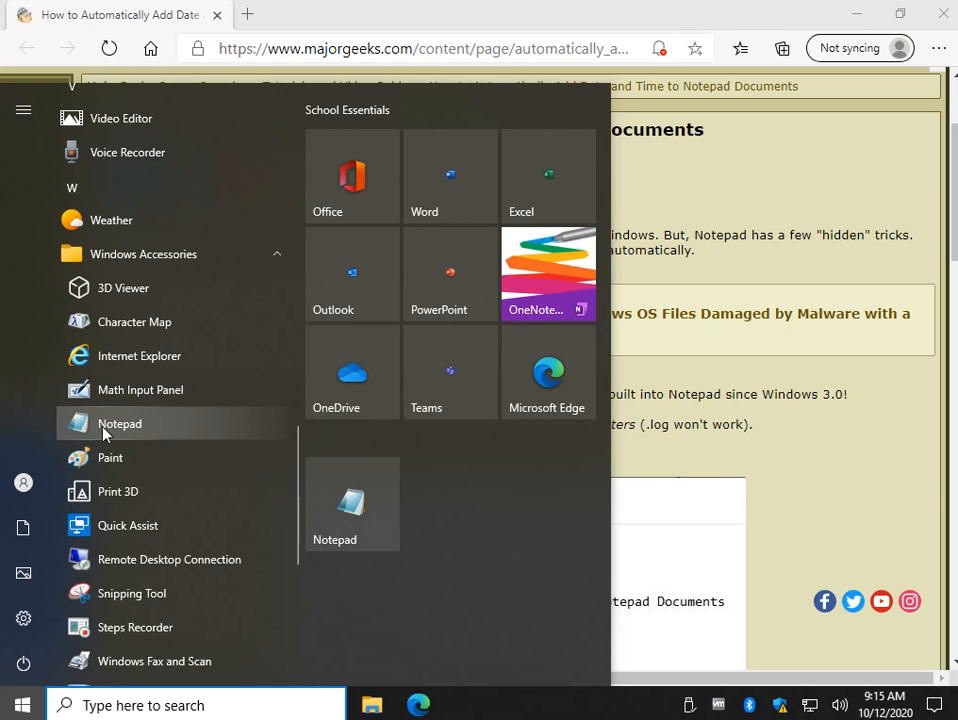
{"action": "left_click", "coordinate": [120, 423]}
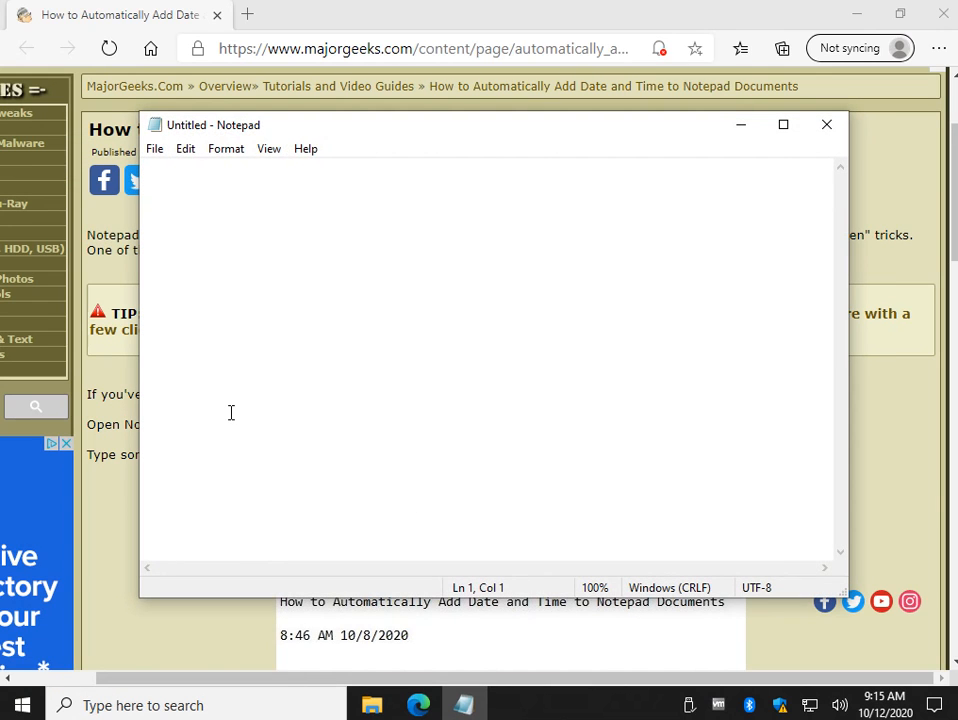
Type .LOG on the first line and 'MajorGeeks text' below it.
{"action": "type", "text": "."}
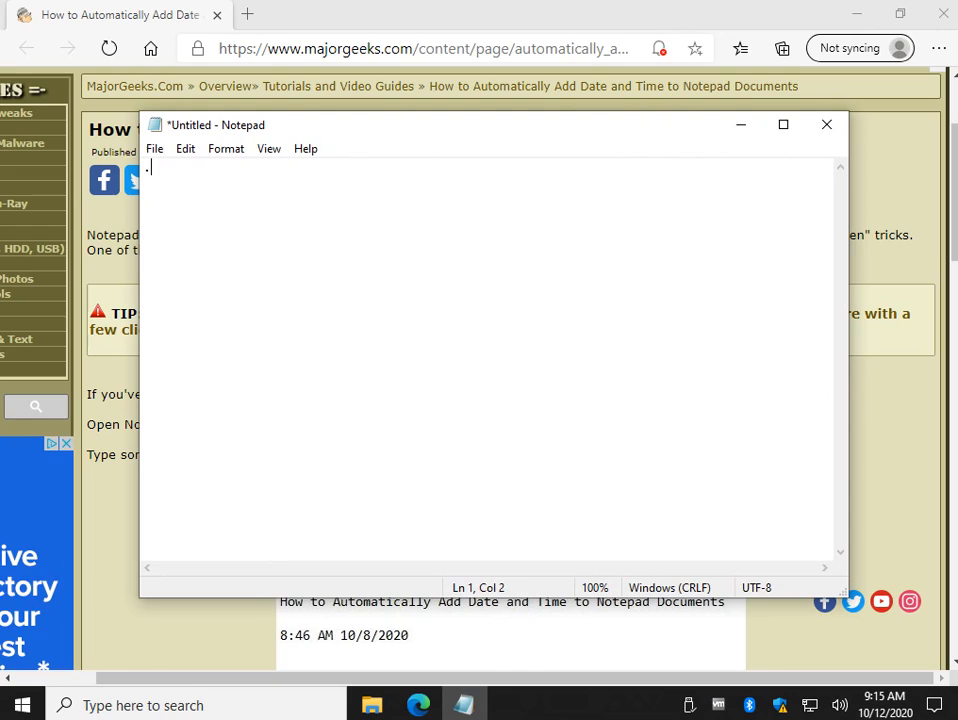
{"action": "type", "text": "LOG"}
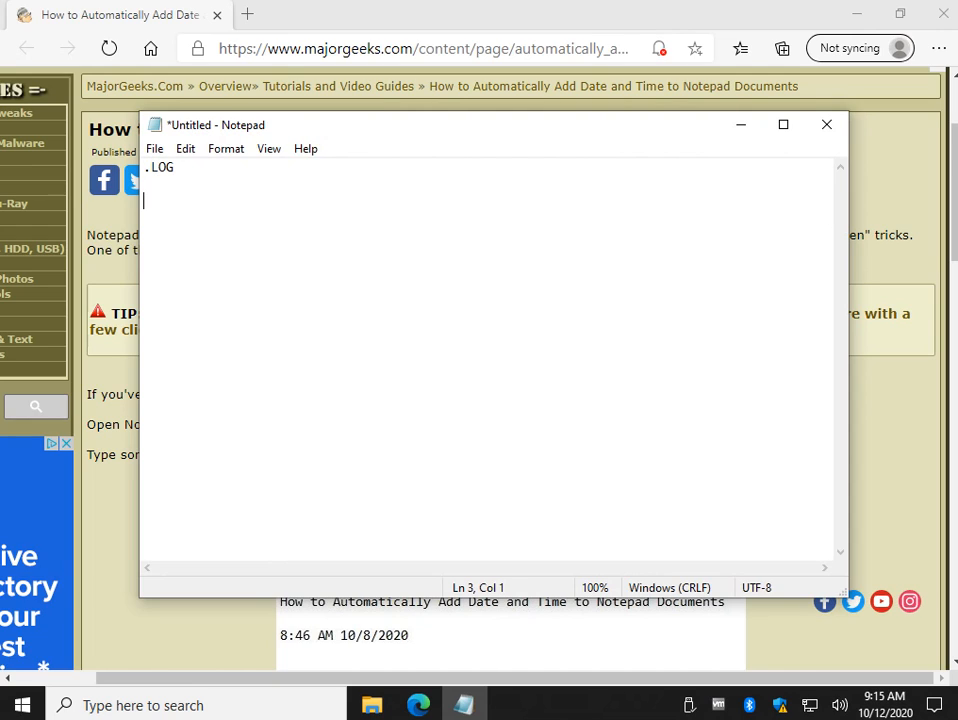
{"action": "type", "text": "MajorGeeks t"}
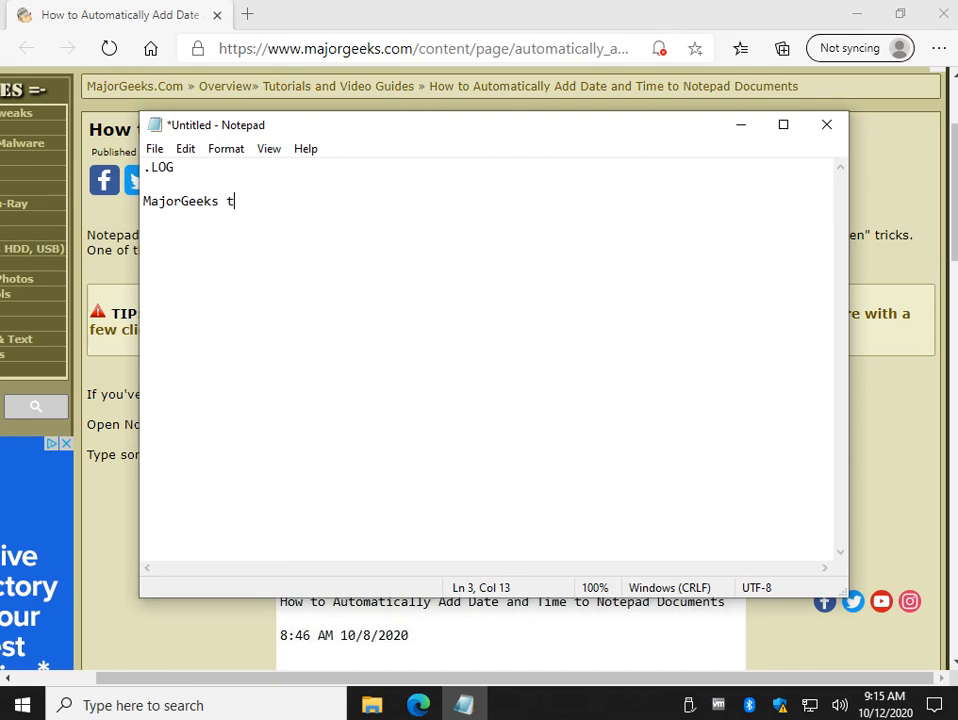
{"action": "type", "text": "ext"}
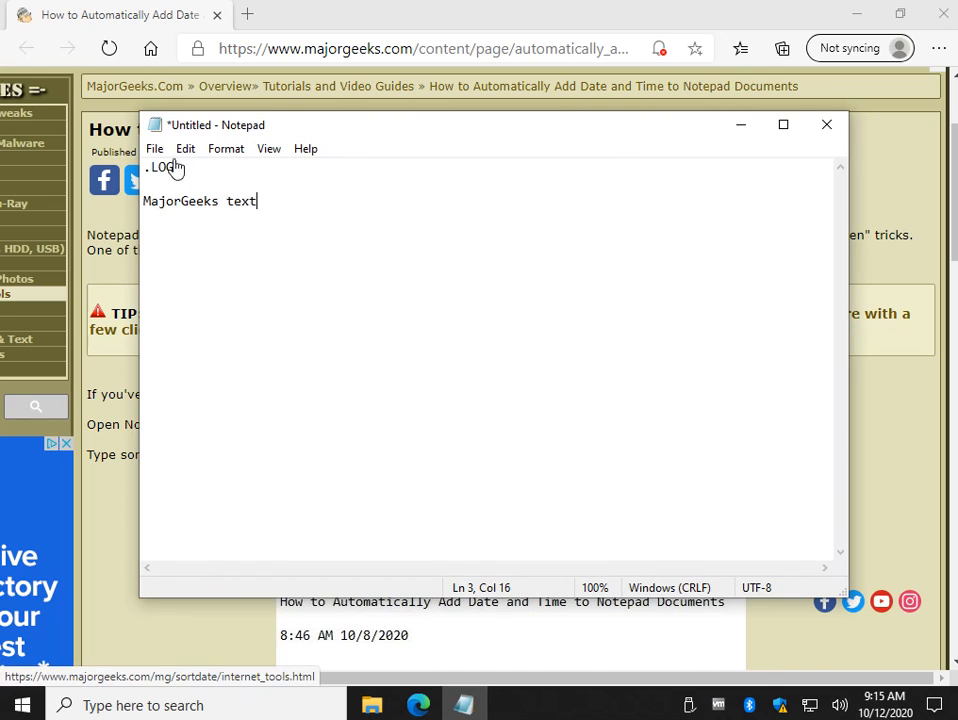
Save the note as test.txt on the Desktop.
{"action": "left_click", "coordinate": [154, 148]}
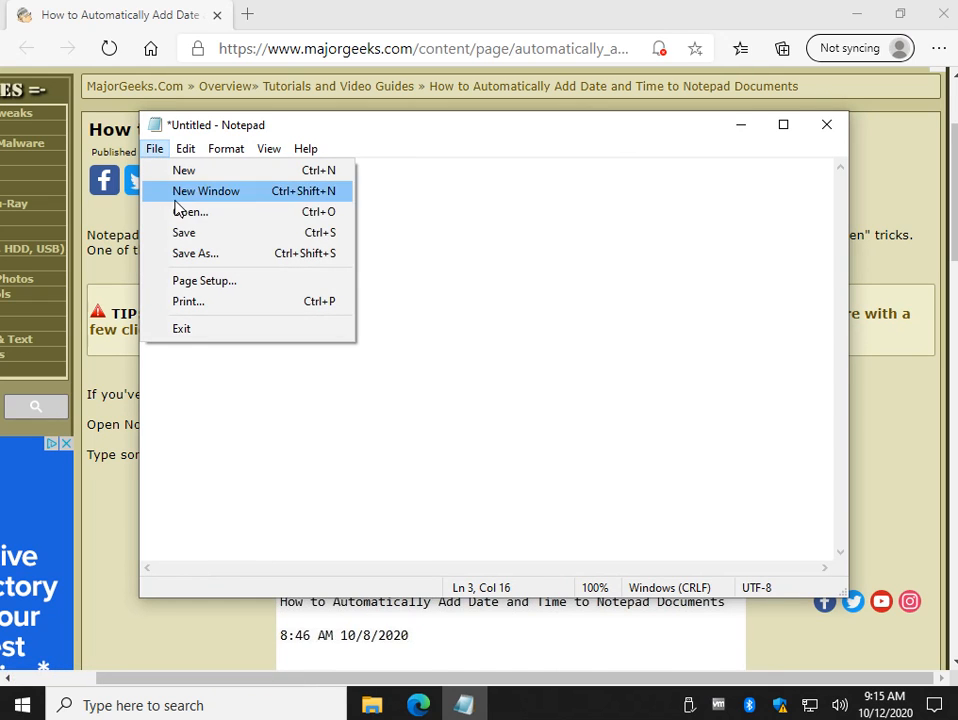
{"action": "left_click", "coordinate": [195, 253]}
{"action": "type", "text": "test.txt"}
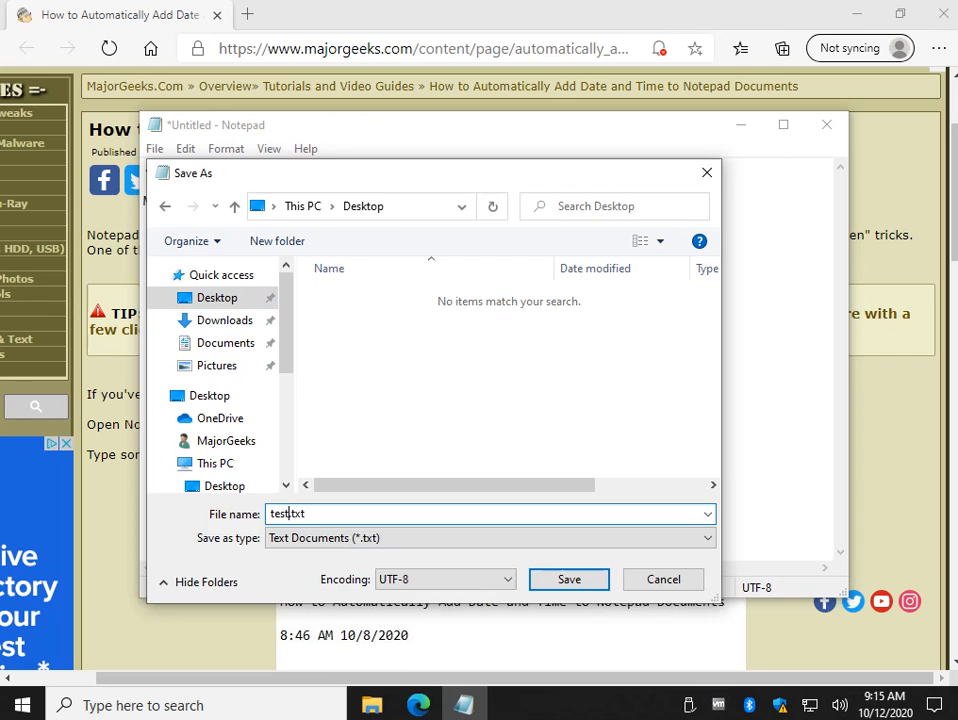
{"action": "left_click", "coordinate": [568, 579]}
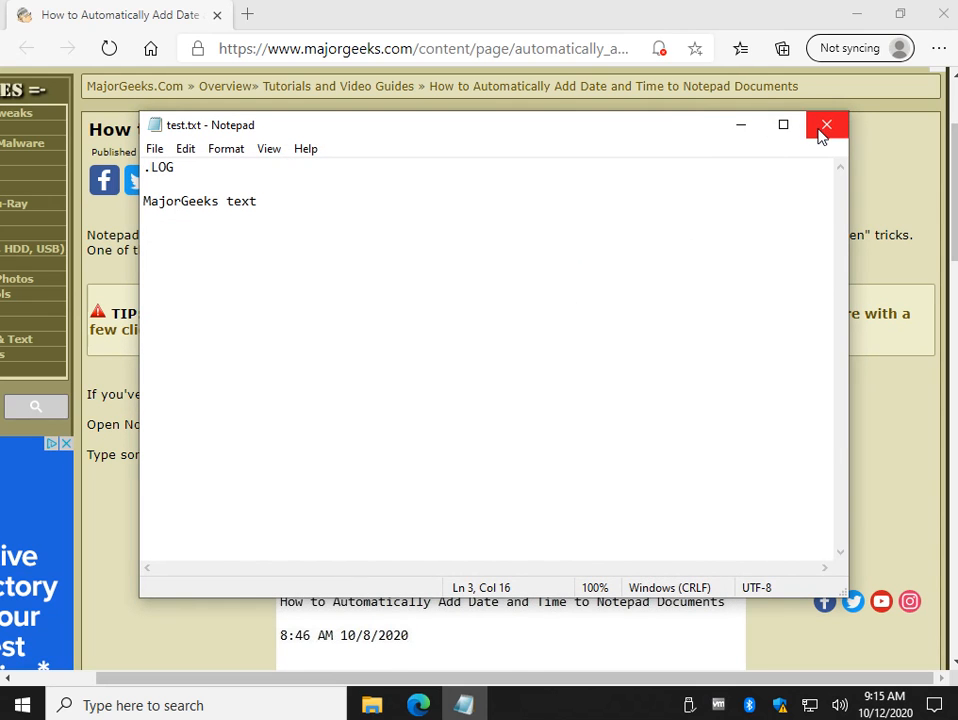
Close and reopen test.txt, adding a new line after 'MajorGeeks text'.
{"action": "left_click", "coordinate": [826, 124]}
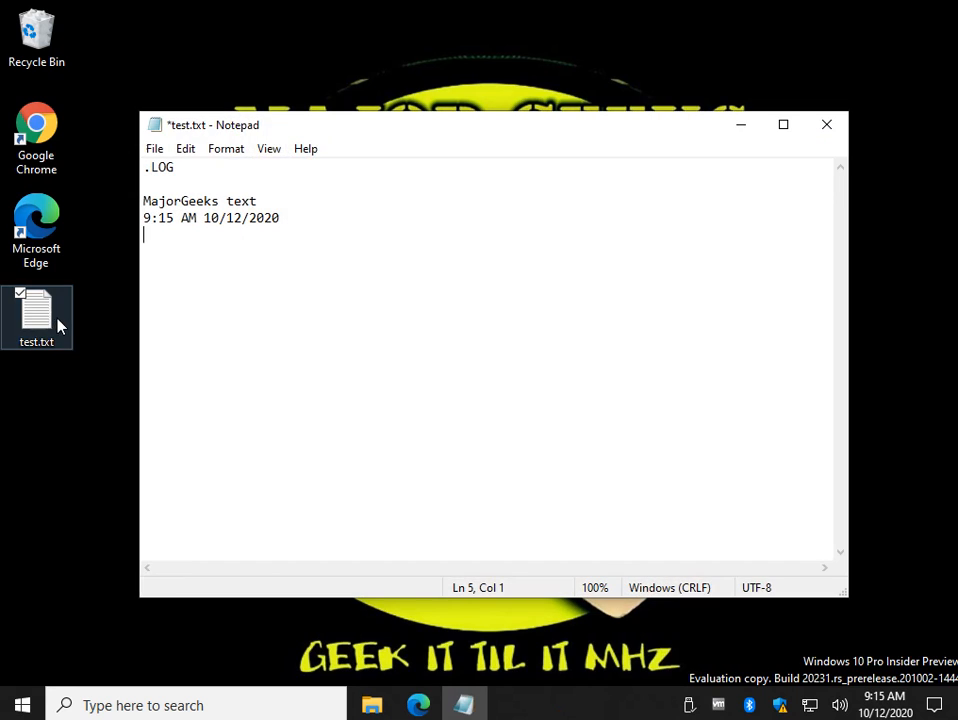
{"action": "left_click", "coordinate": [257, 201]}
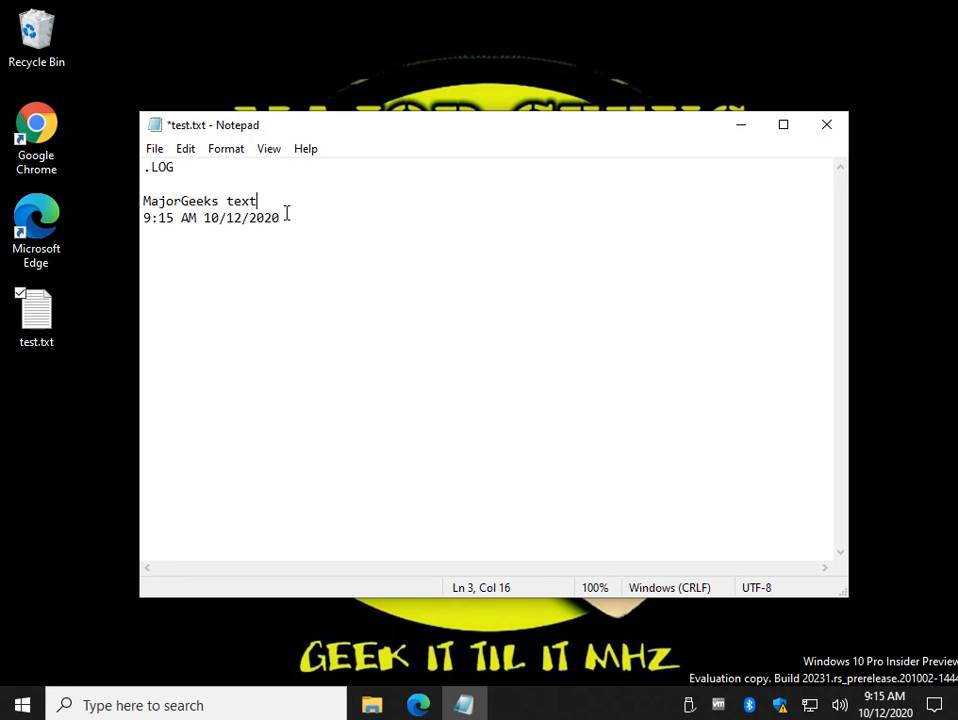
{"action": "key", "text": "enter"}
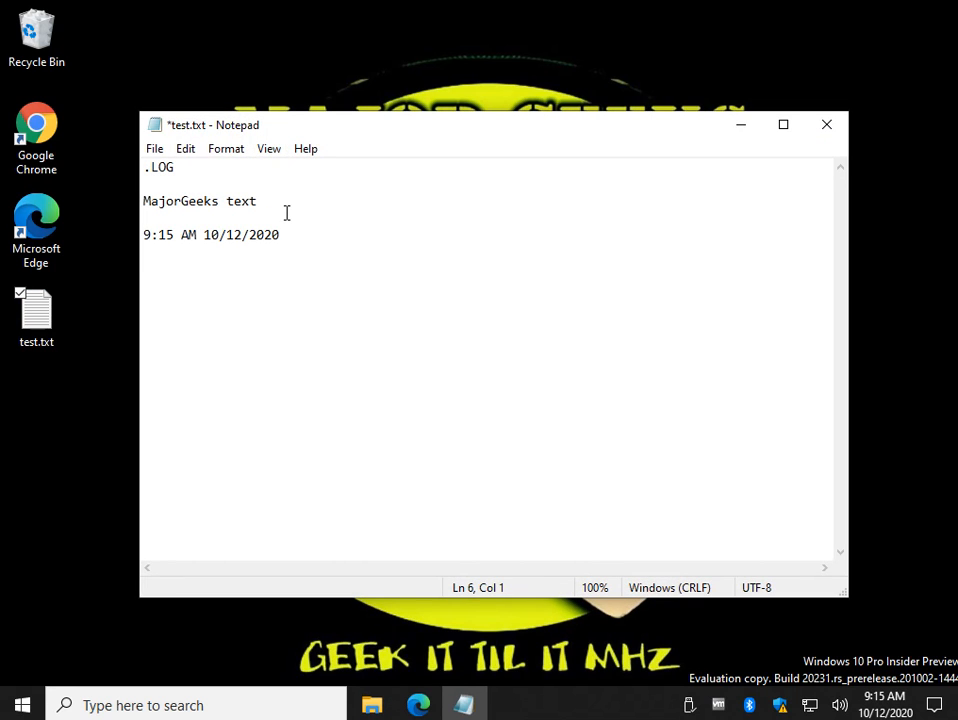
Type 'Edited at 9:16.' on the empty line above the timestamp.
{"action": "left_click", "coordinate": [143, 218]}
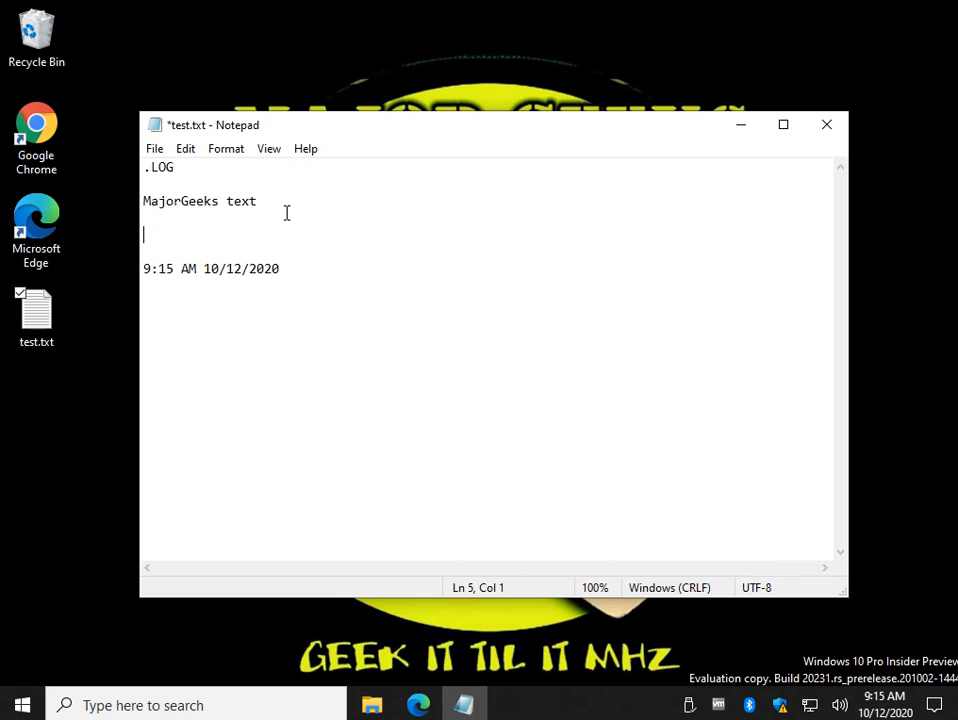
{"action": "type", "text": "Edited at"}
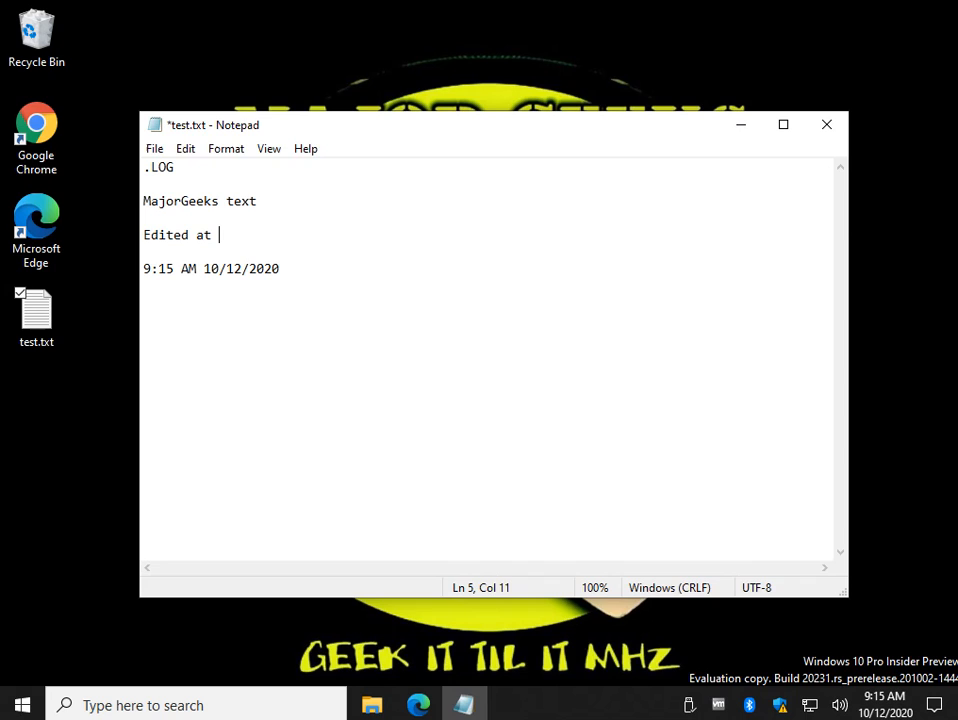
{"action": "type", "text": "9:16"}
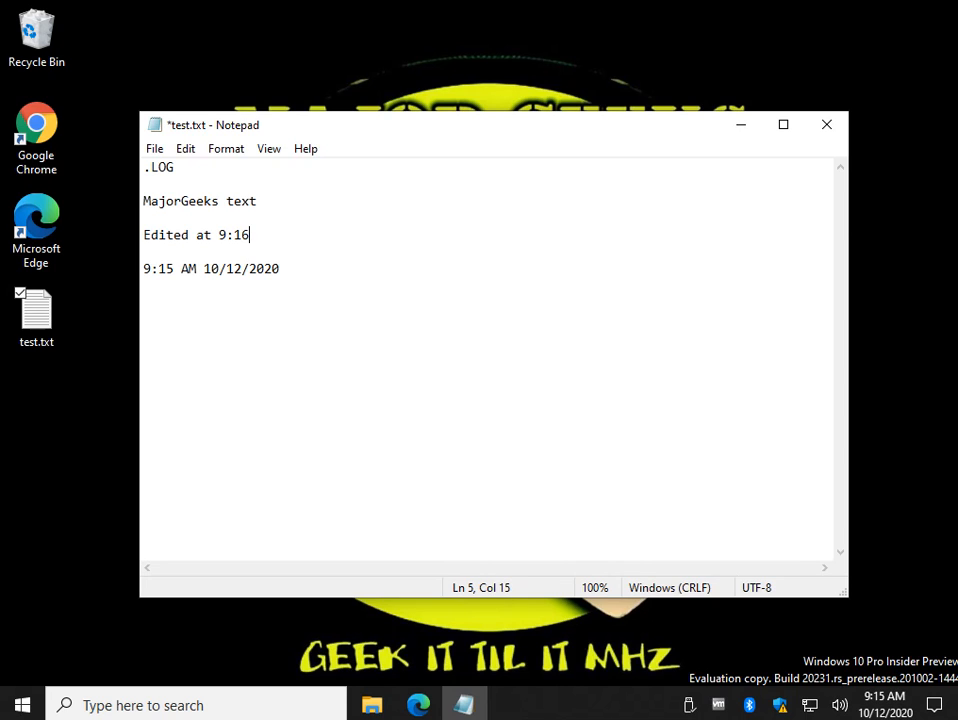
{"action": "type", "text": "."}
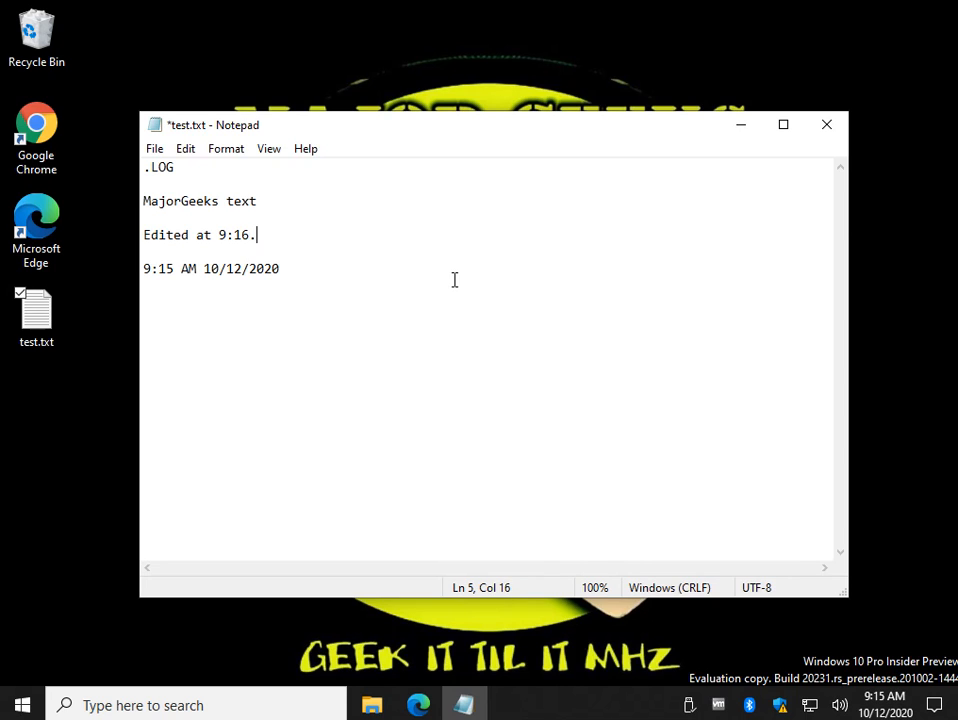
{"action": "mouse_move", "coordinate": [280, 268]}
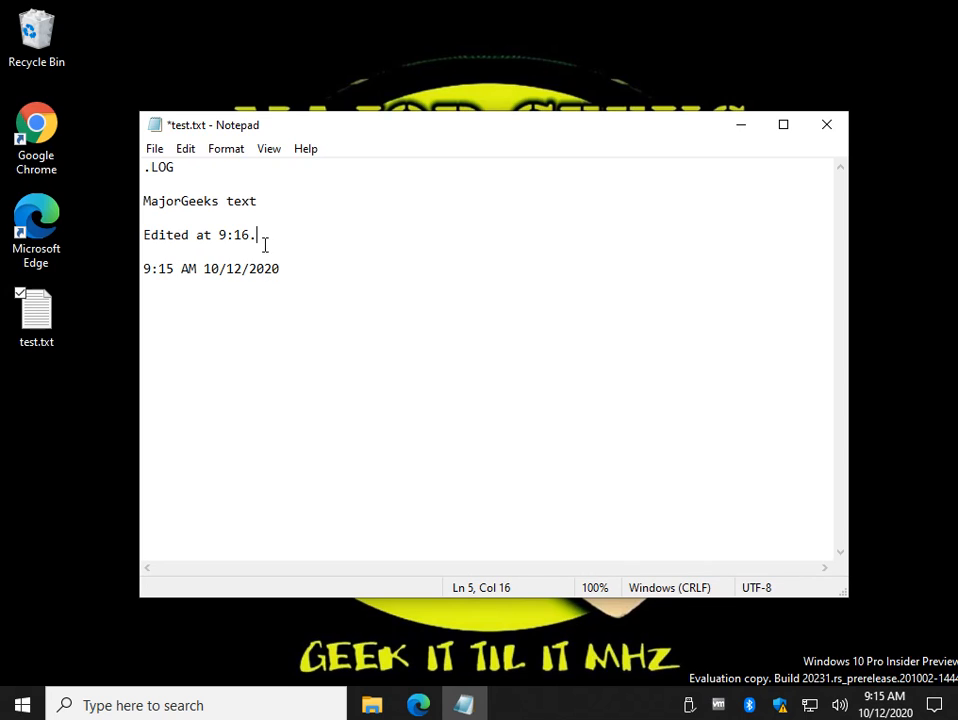
{"action": "mouse_move", "coordinate": [322, 226]}
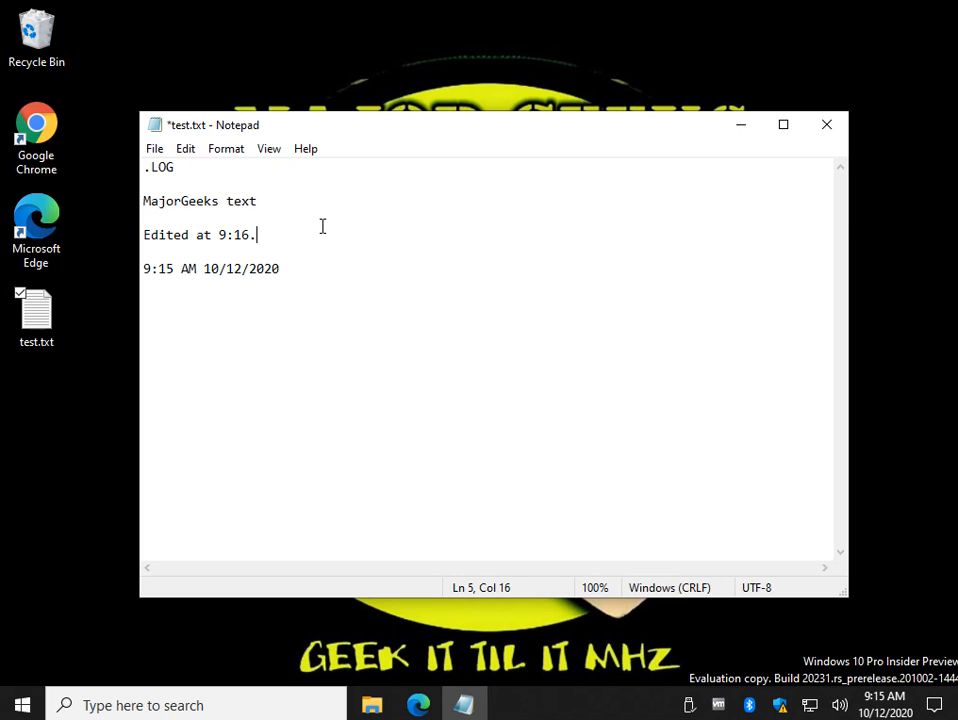
{"action": "mouse_move", "coordinate": [228, 183]}
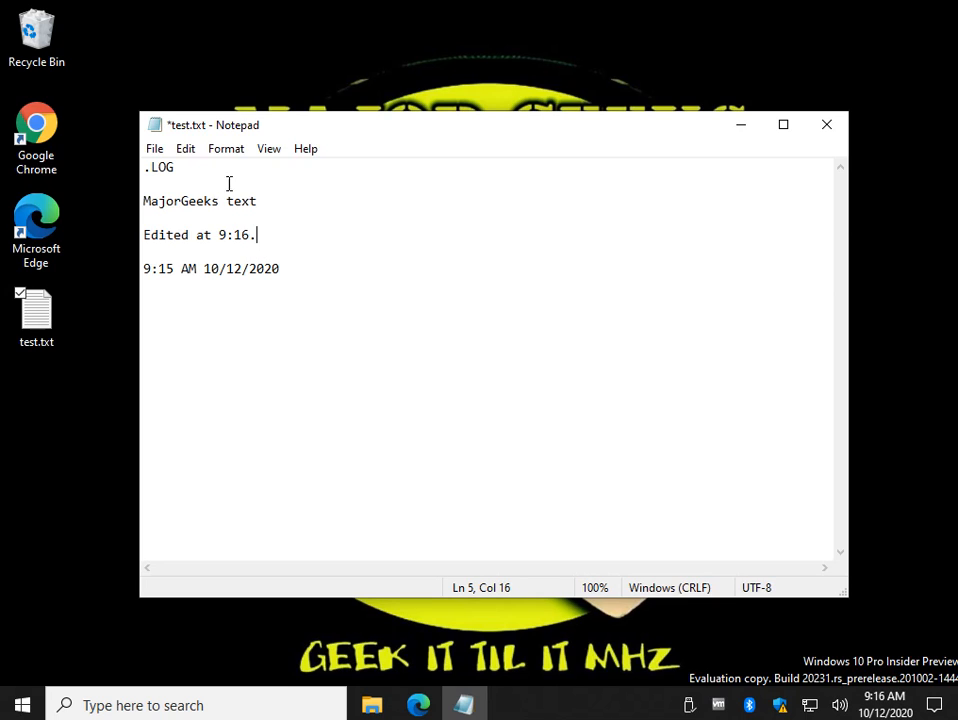
Insert a time/date stamp, then select and delete that manual timestamp line.
{"action": "key", "text": "Enter"}
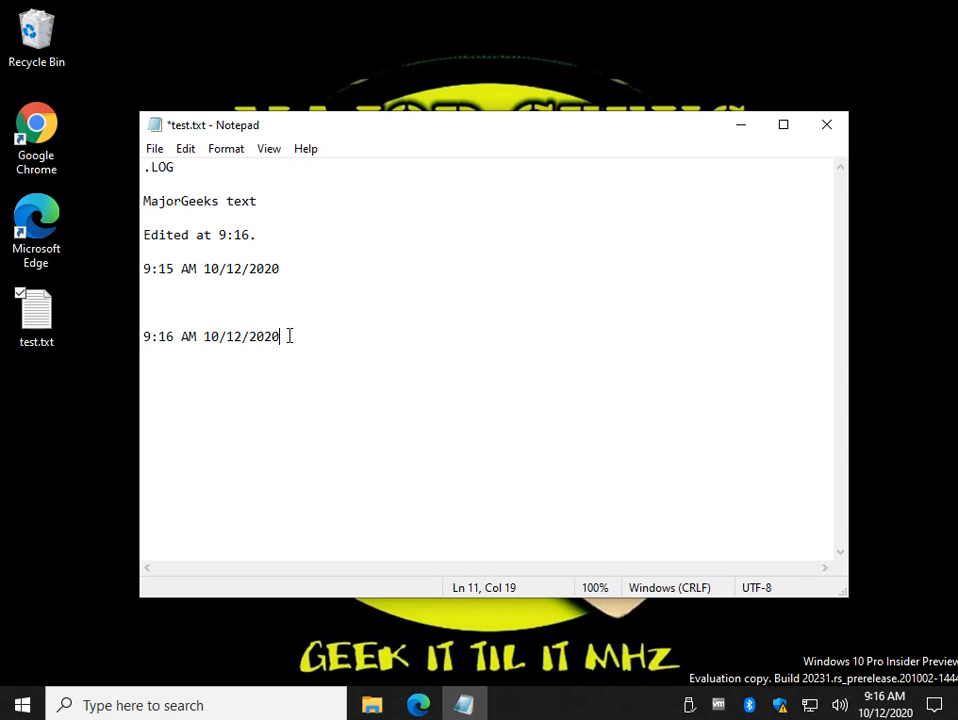
{"action": "triple_click", "coordinate": [210, 336]}
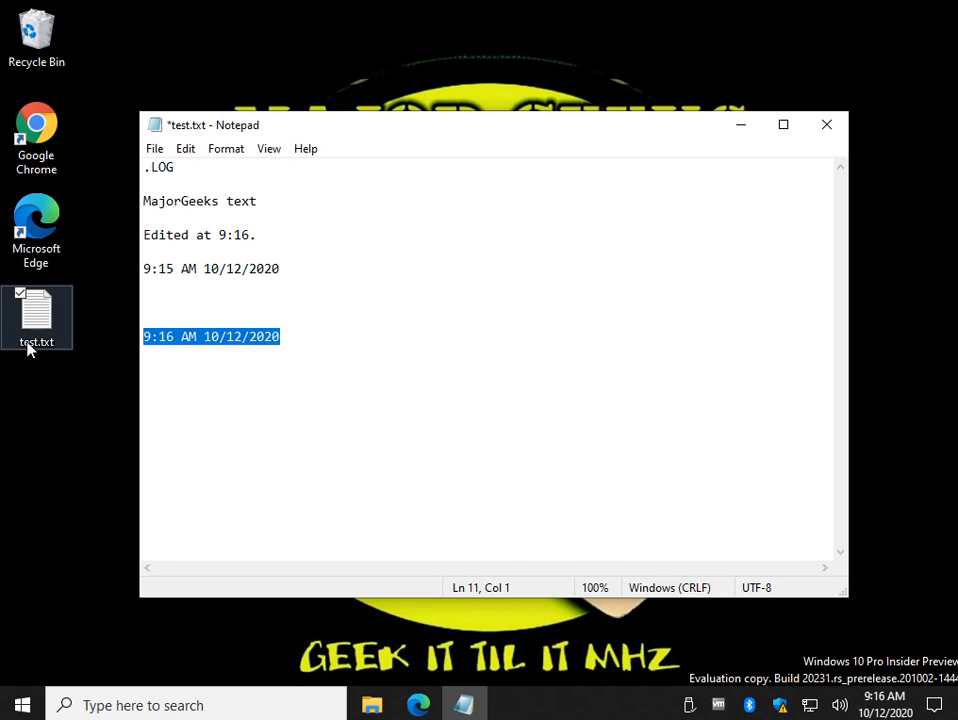
{"action": "left_click", "coordinate": [300, 336]}
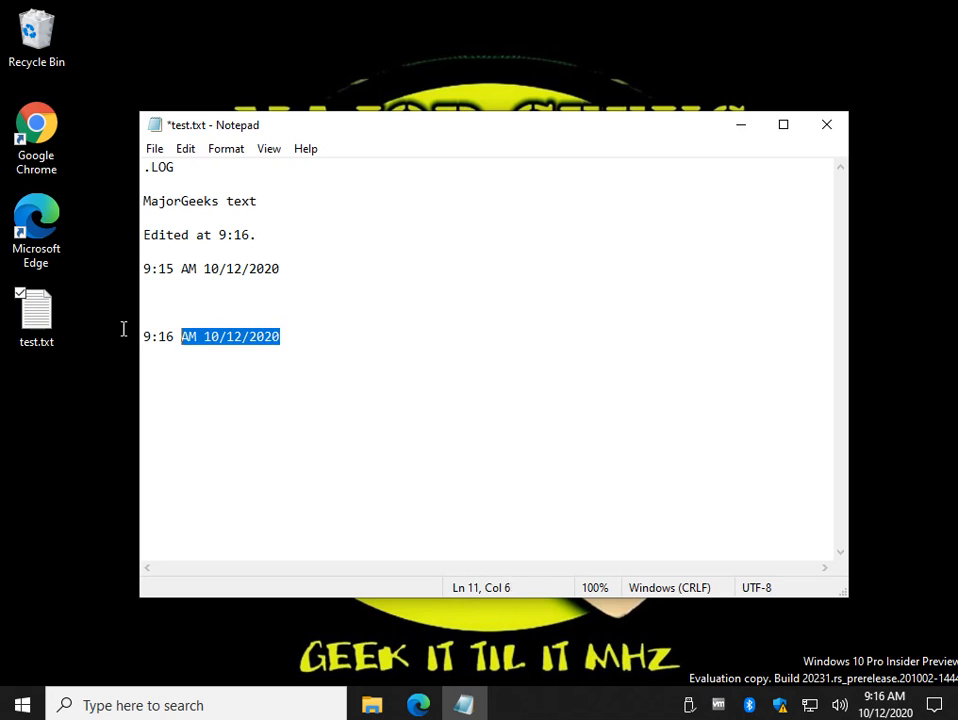
{"action": "key", "text": "Delete"}
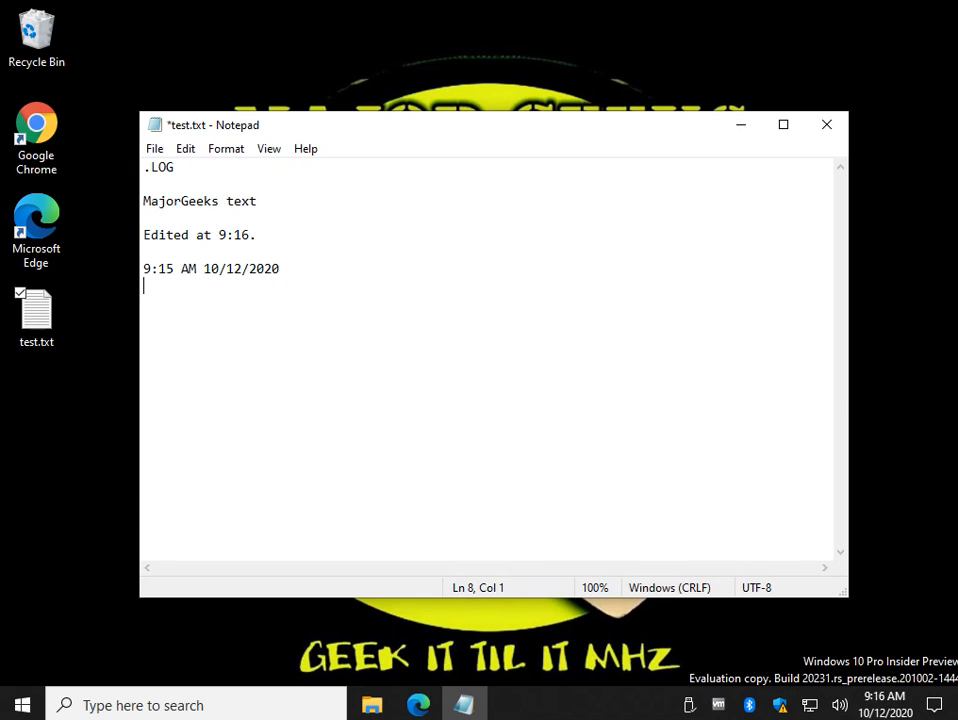
Close Notepad, saving the changes to test.txt.
{"action": "left_click", "coordinate": [826, 124]}
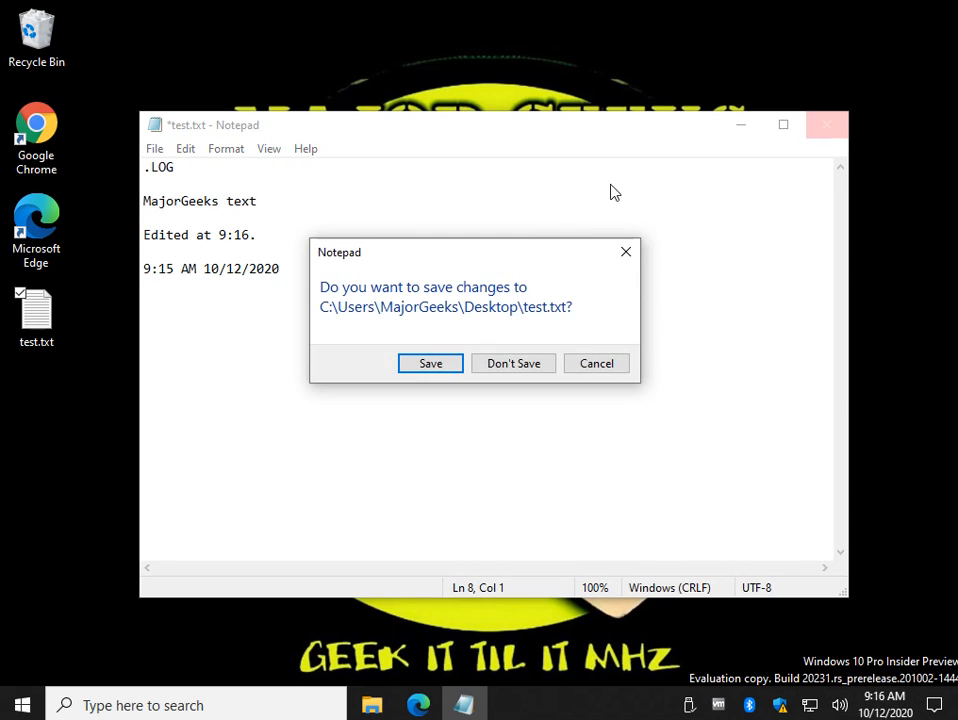
{"action": "left_click", "coordinate": [513, 363]}
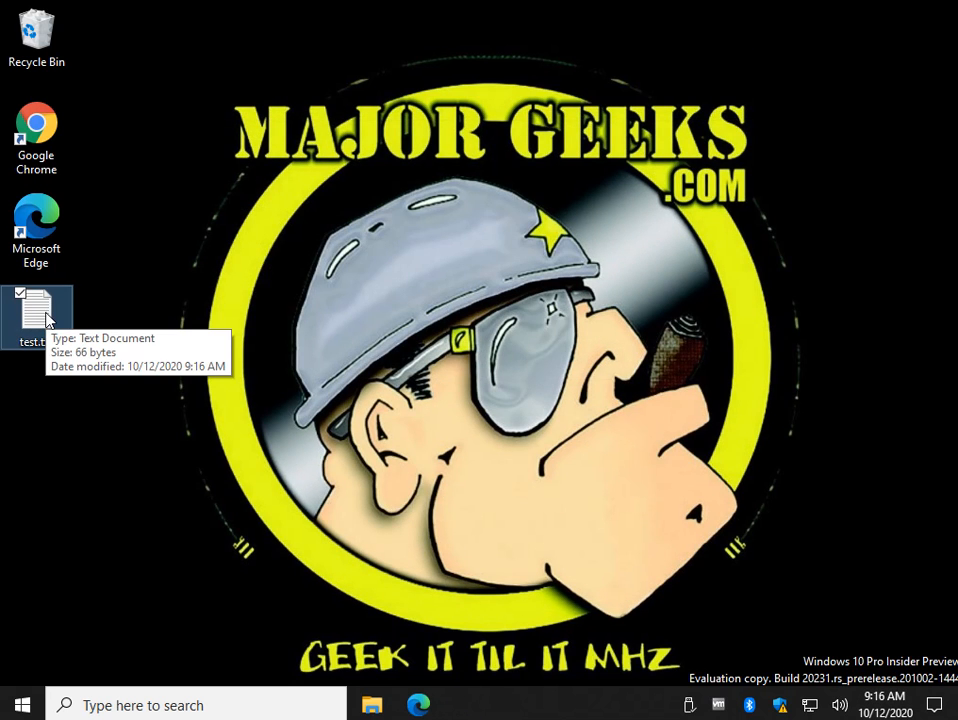
Reopen test.txt and replace both logged timestamps with one 9:16 AM 10/12/2020 stamp.
{"action": "double_click", "coordinate": [37, 307]}
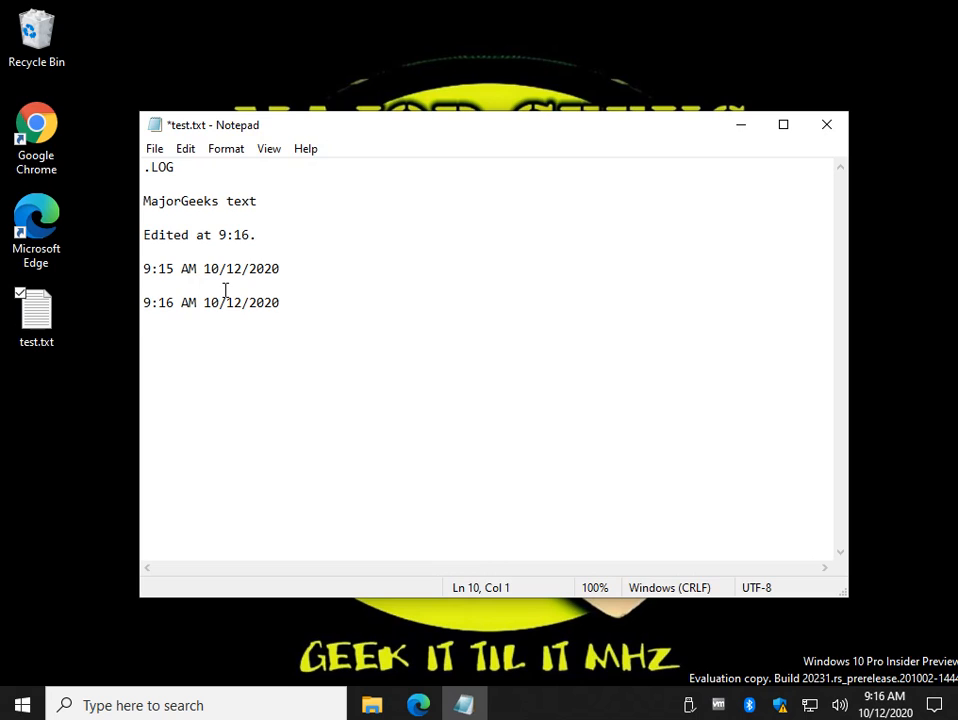
{"action": "left_click", "coordinate": [219, 285]}
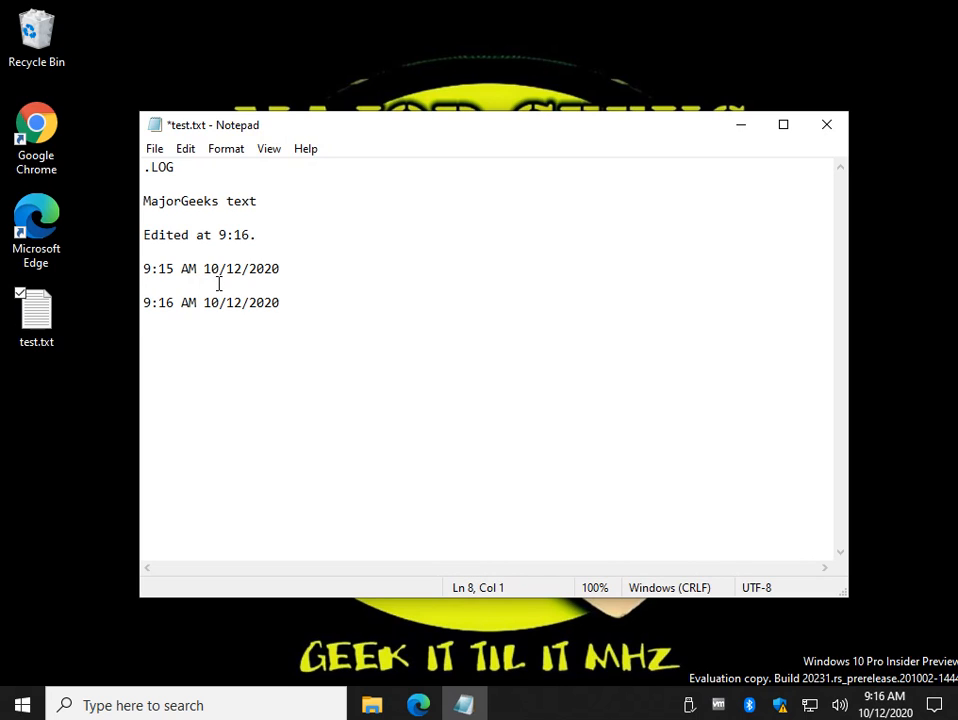
{"action": "mouse_move", "coordinate": [246, 366]}
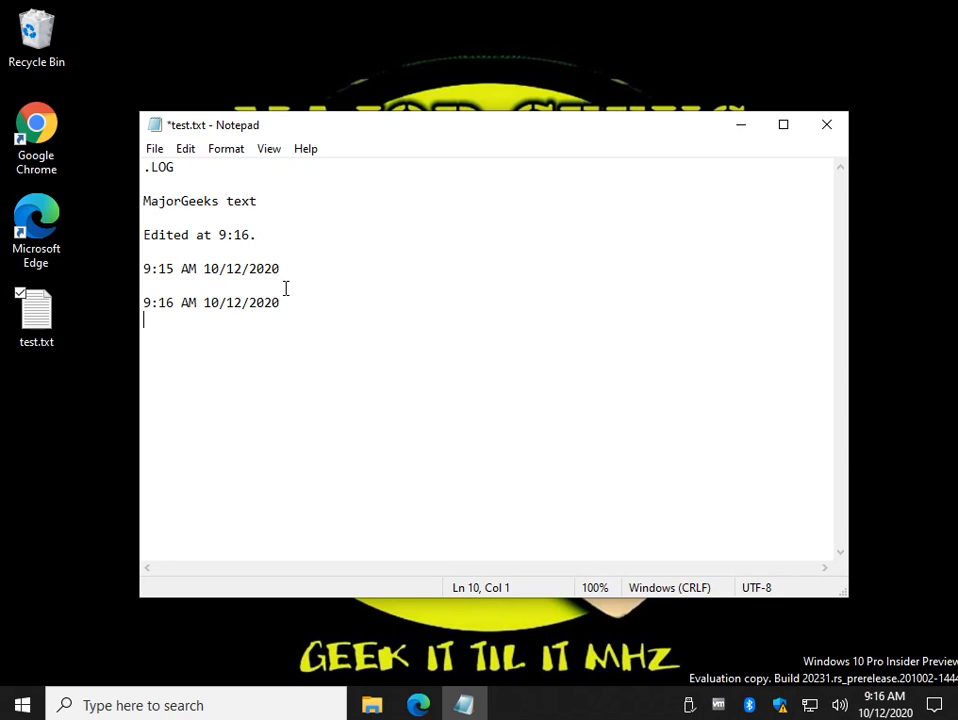
{"action": "mouse_move", "coordinate": [143, 268]}
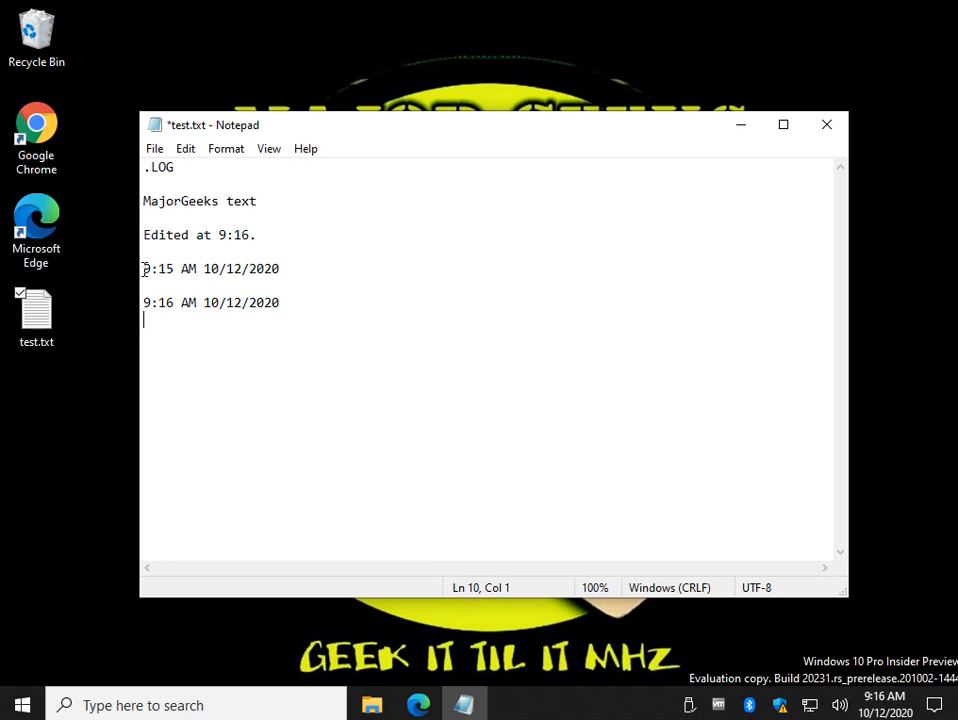
{"action": "left_click_drag", "start_coordinate": [142, 268], "coordinate": [280, 302]}
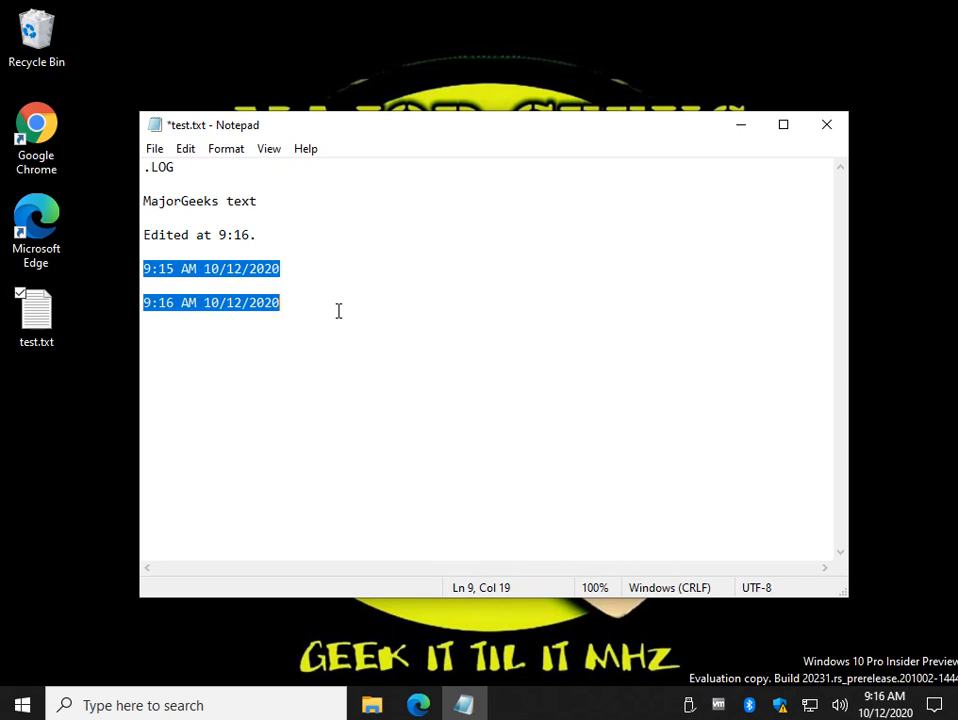
{"action": "key", "text": "Delete"}
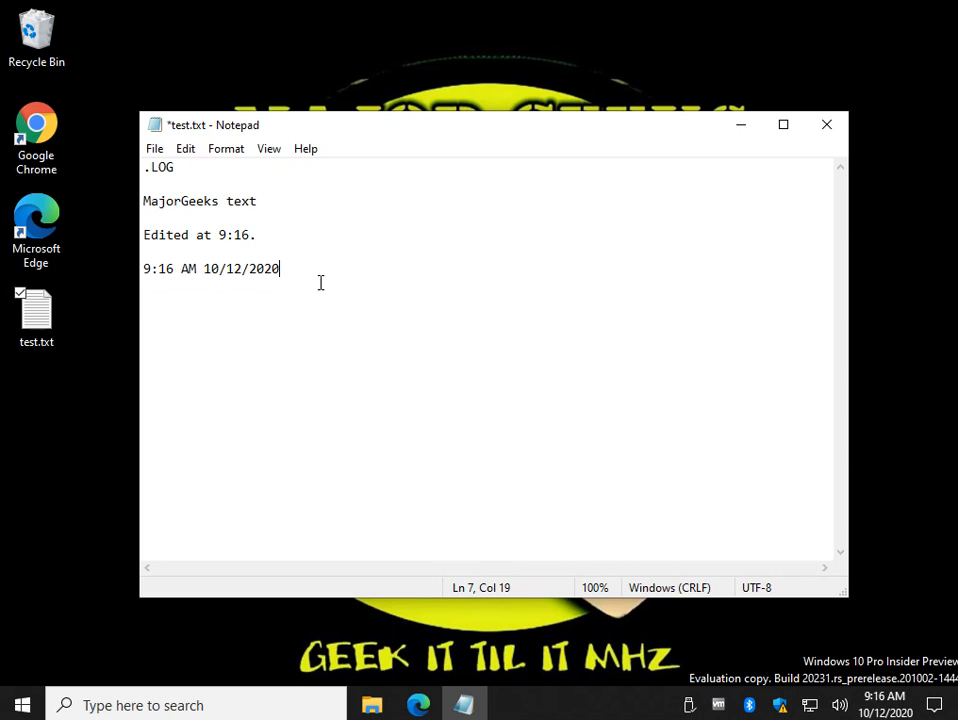
{"action": "mouse_move", "coordinate": [826, 124]}
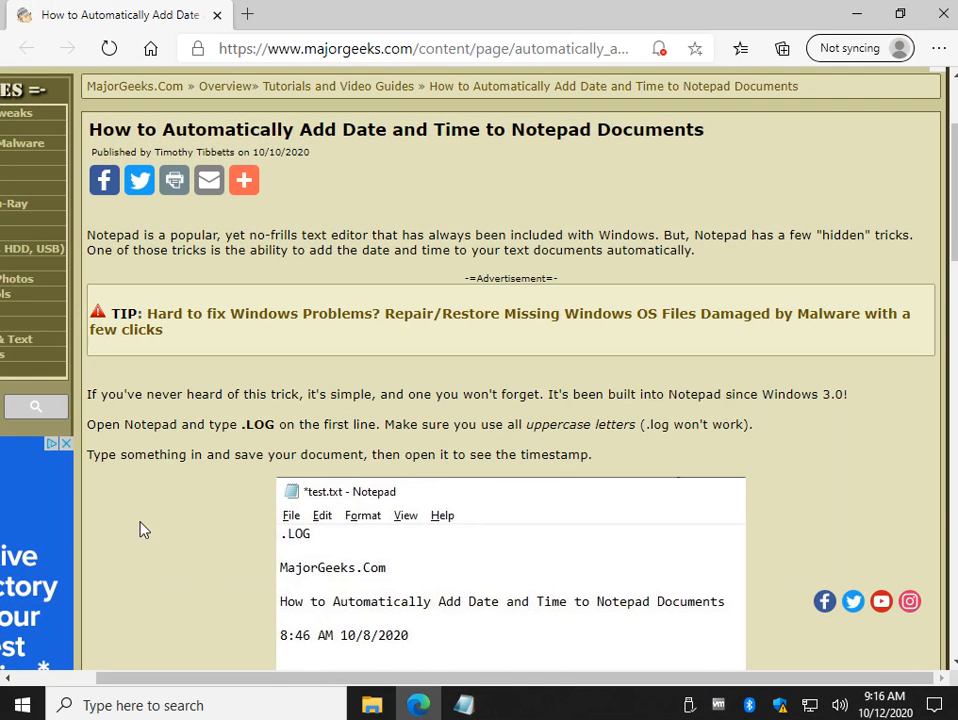
{"action": "mouse_move", "coordinate": [213, 574]}
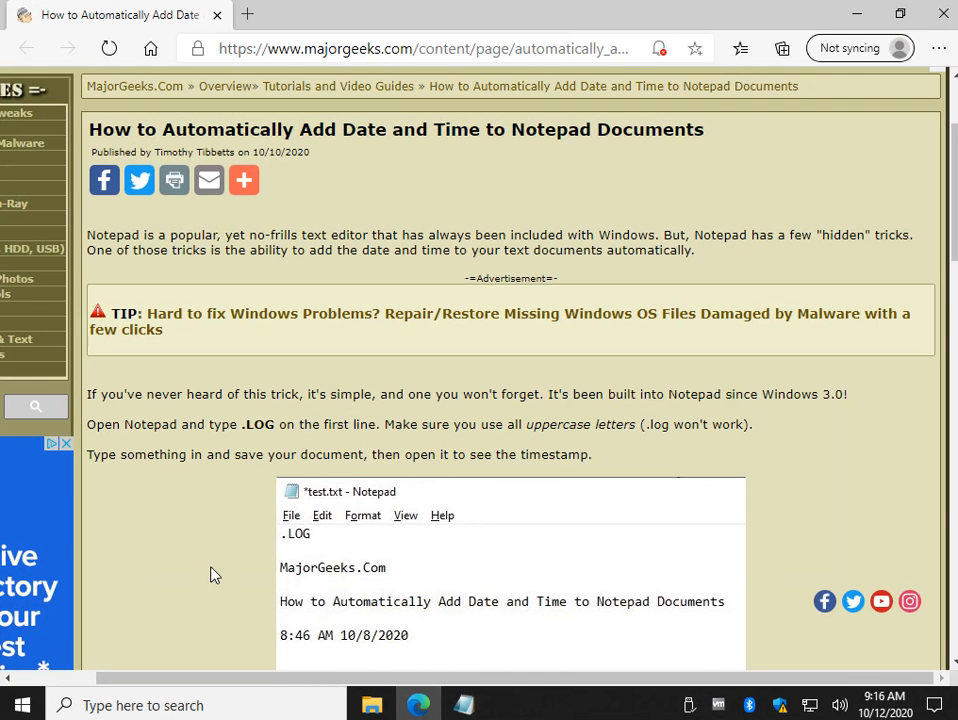
{"action": "mouse_move", "coordinate": [928, 656]}
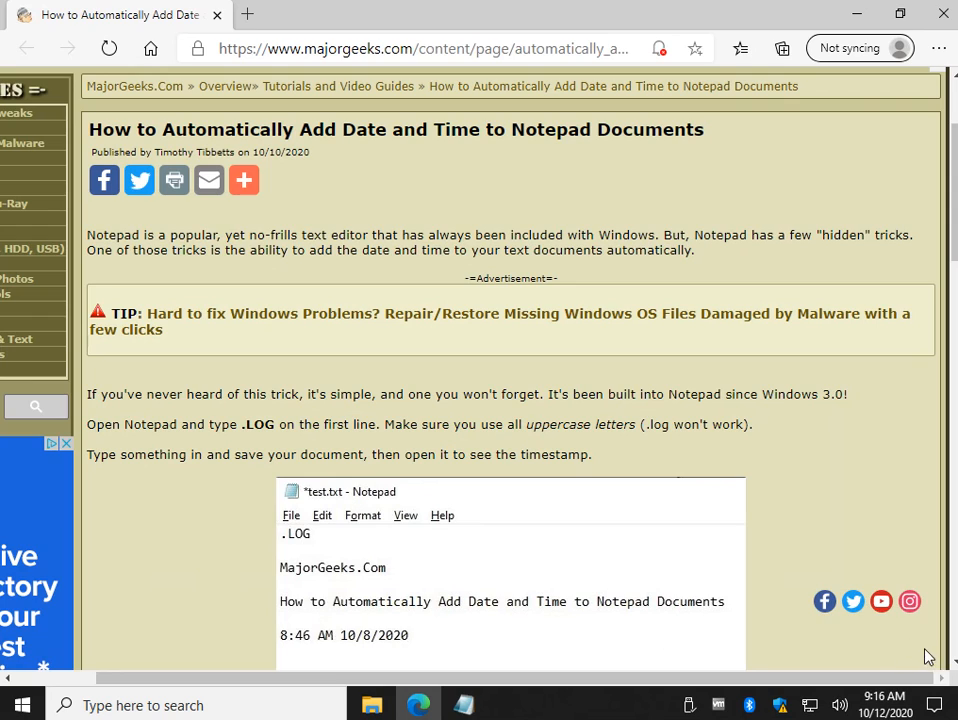
{"action": "mouse_move", "coordinate": [896, 659]}
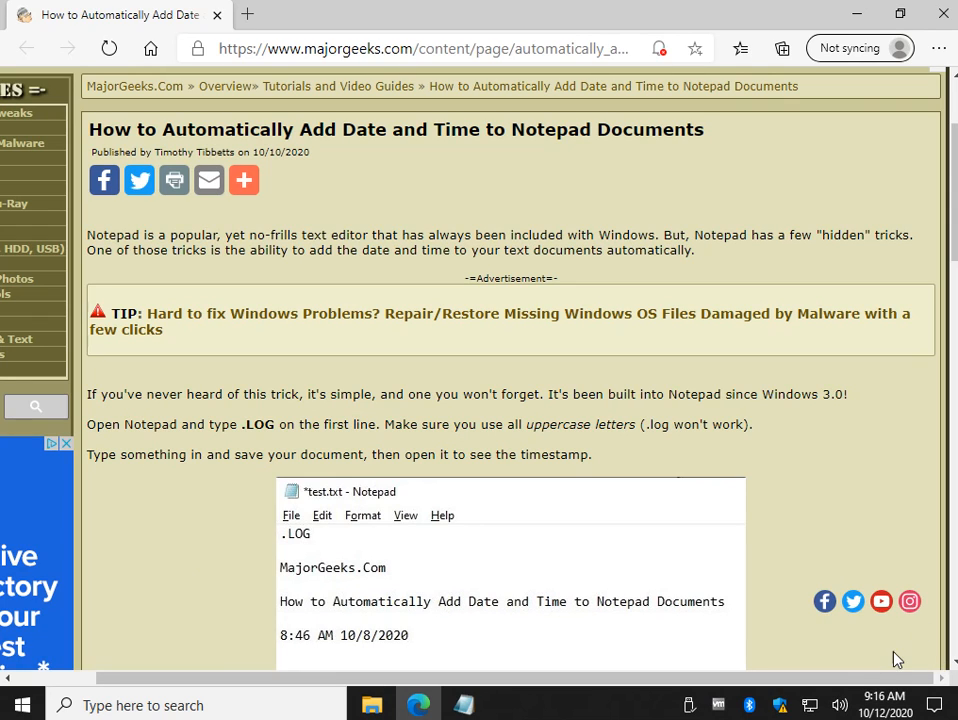
{"action": "mouse_move", "coordinate": [152, 612]}
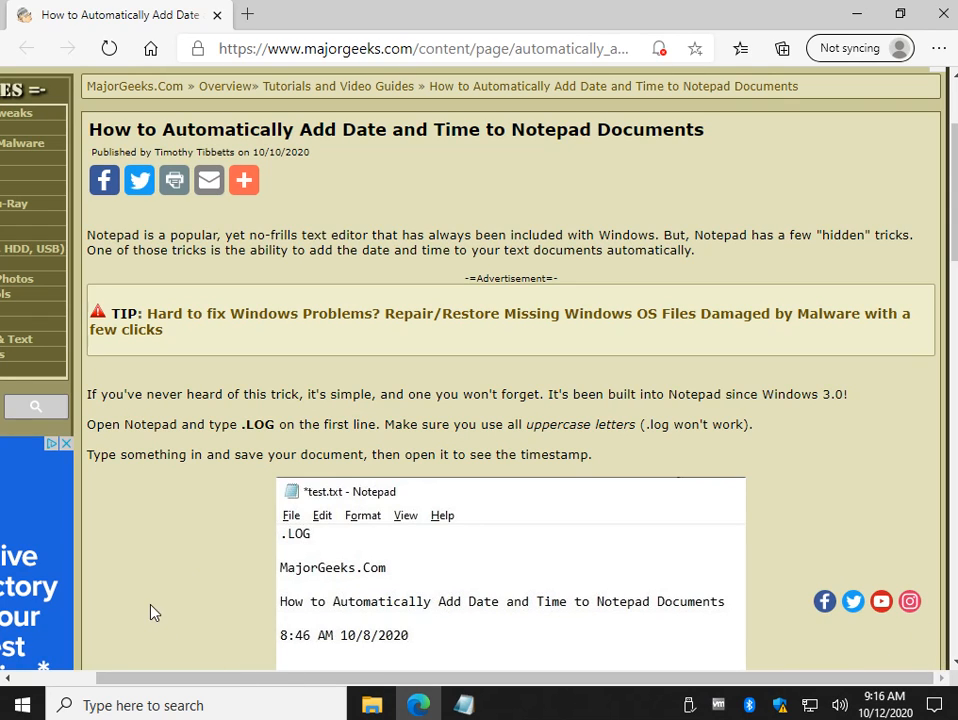
{"action": "mouse_move", "coordinate": [316, 268]}
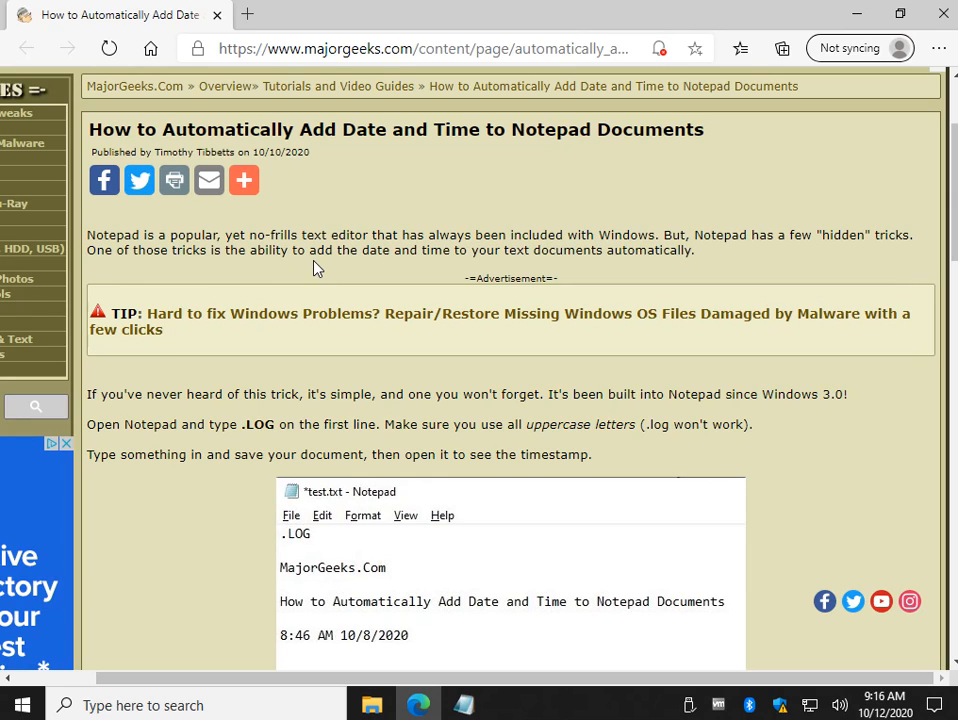
{"action": "mouse_move", "coordinate": [249, 423]}
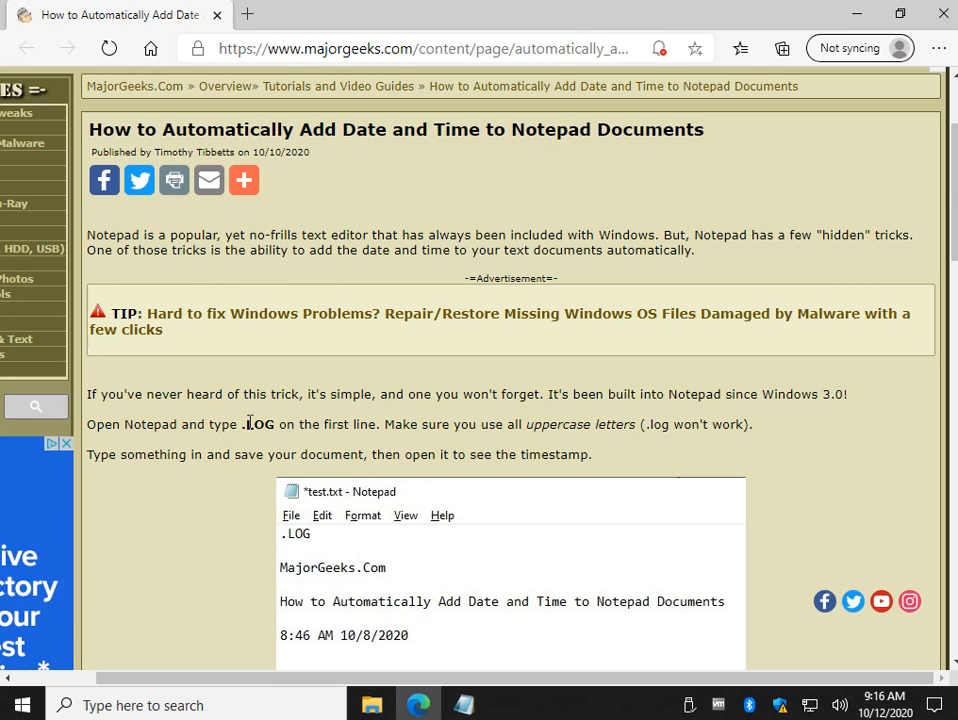